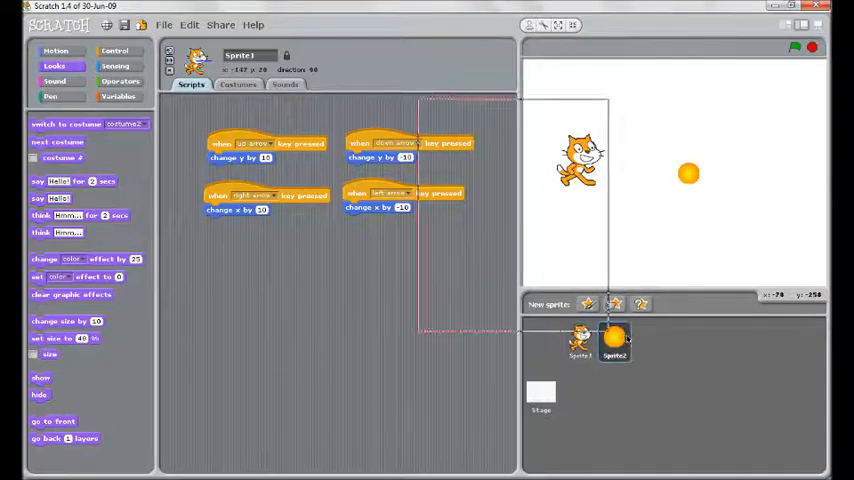
# Step: Select the fireball sprite (Sprite2) to edit its scripts
pyautogui.click(614, 340)
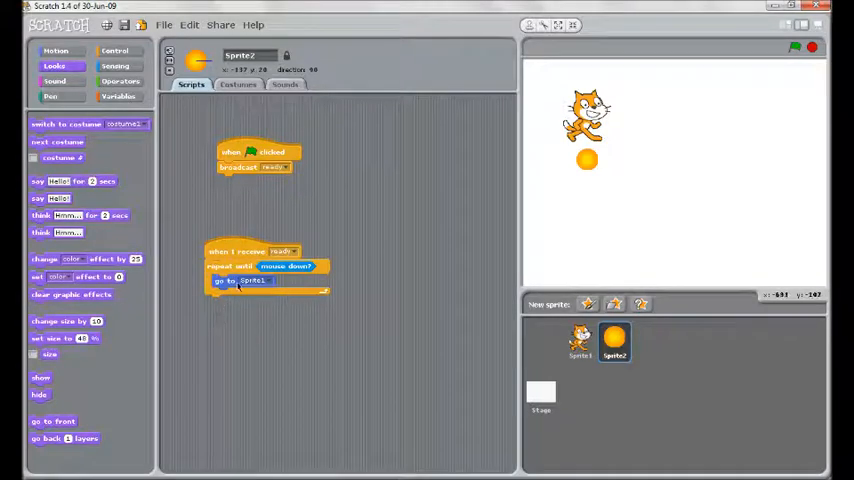
# Step: Point the fireball toward the mouse, move 10 steps until touching the edge, then broadcast ready
pyautogui.click(56, 51)
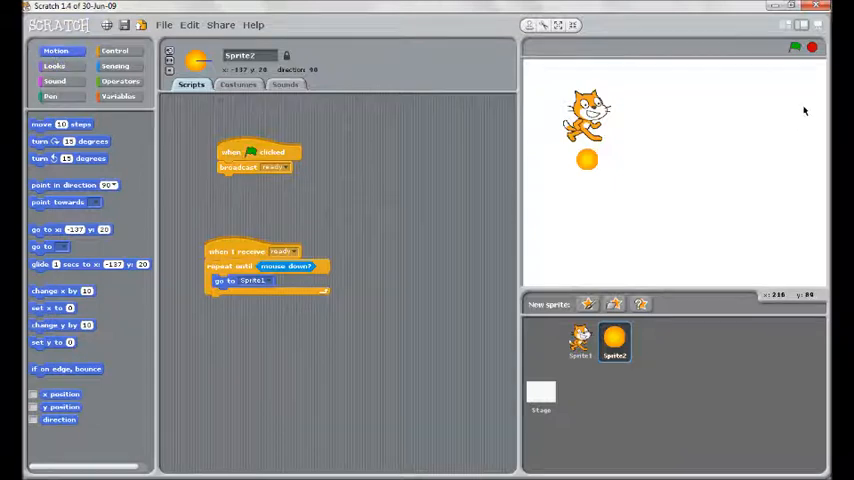
pyautogui.moveTo(780, 108)
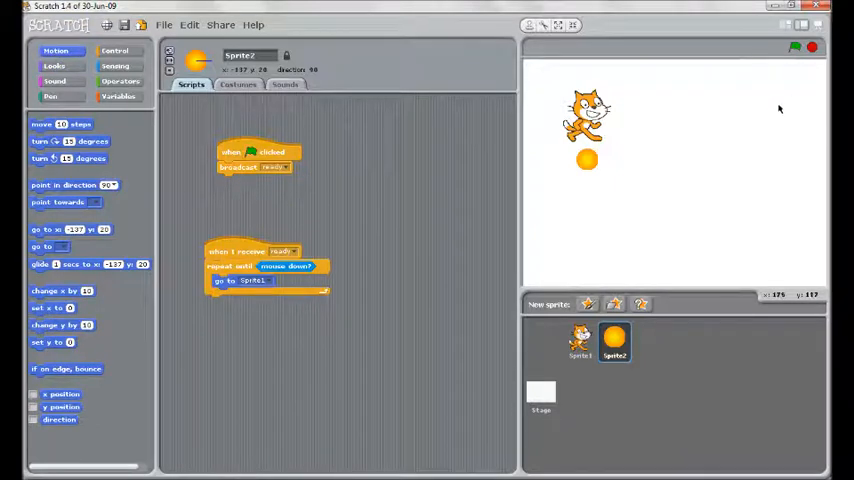
pyautogui.moveTo(398, 190)
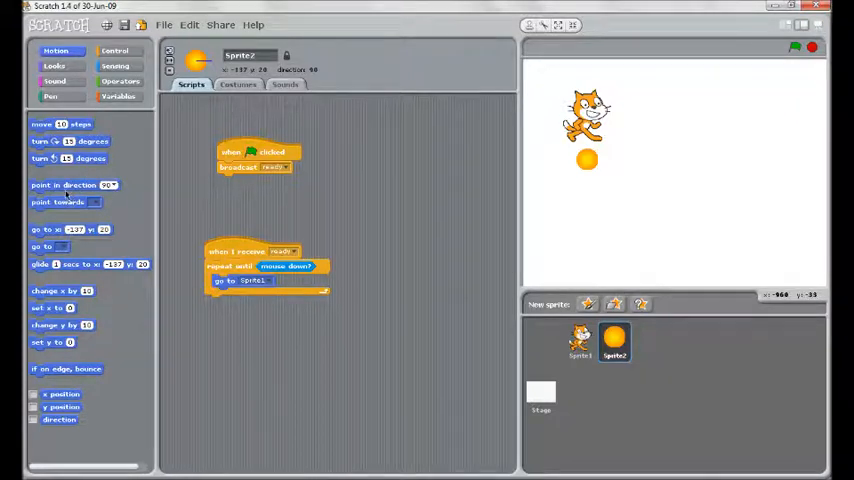
pyautogui.moveTo(66, 202); pyautogui.dragTo(240, 301)
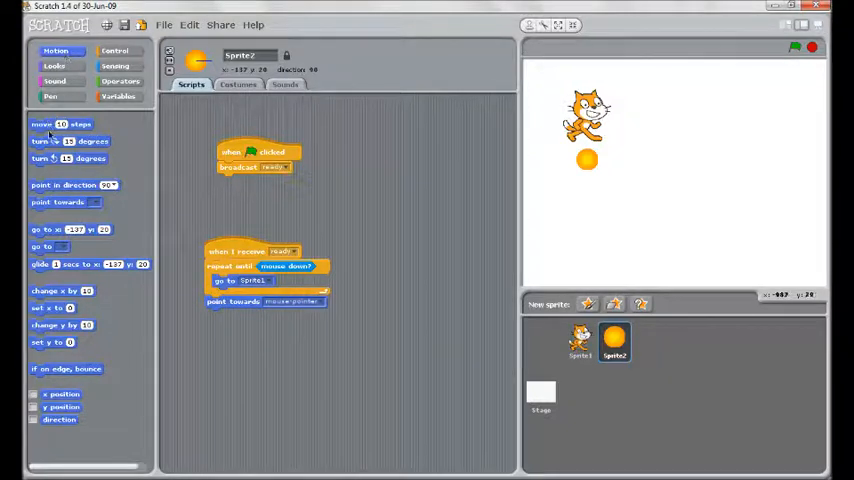
pyautogui.moveTo(58, 123); pyautogui.dragTo(237, 331)
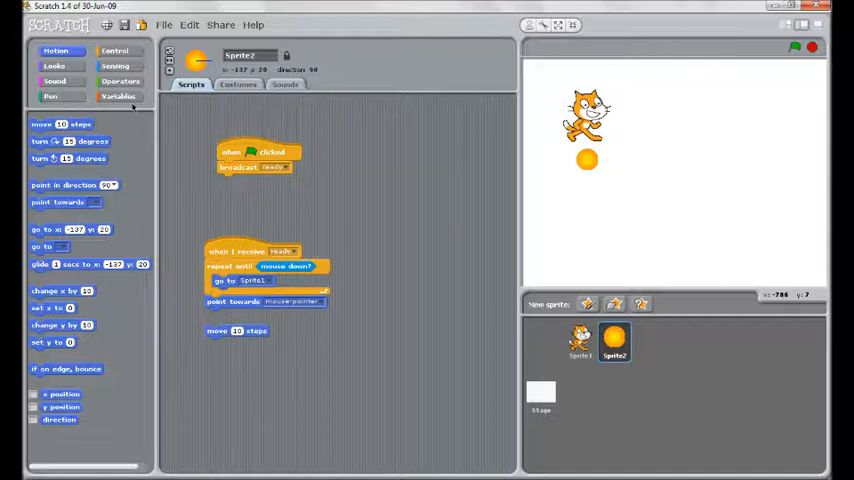
pyautogui.click(114, 51)
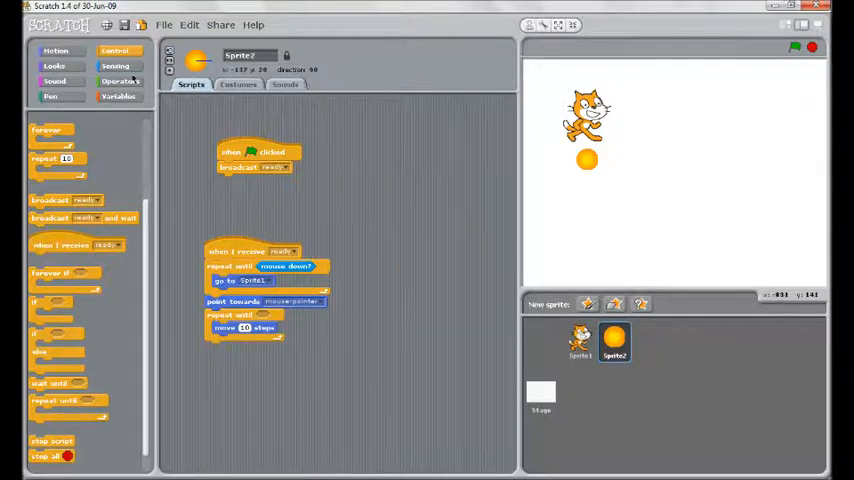
pyautogui.click(115, 66)
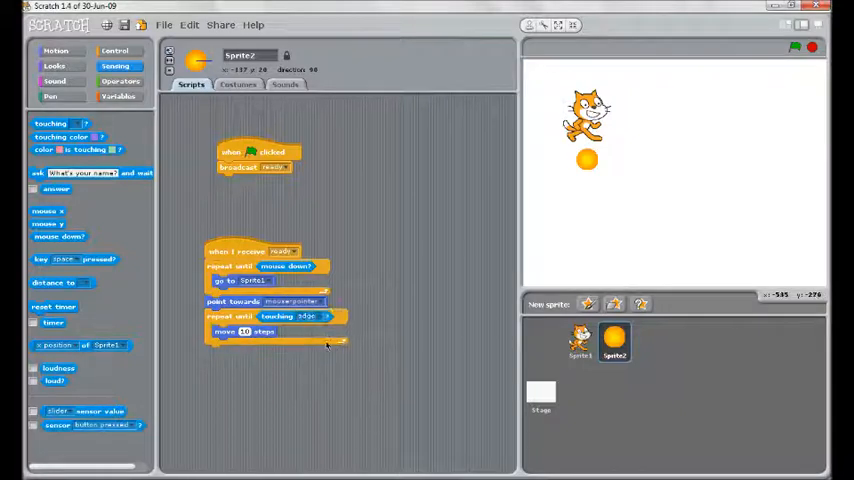
pyautogui.moveTo(273, 247)
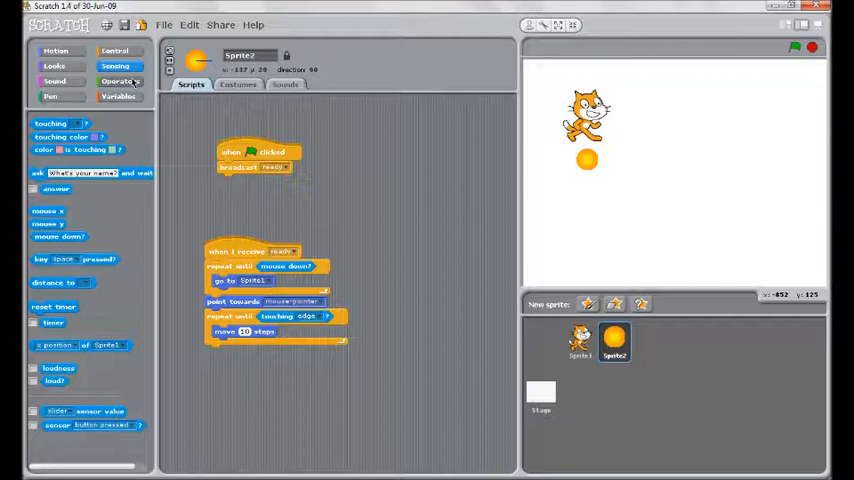
pyautogui.click(114, 51)
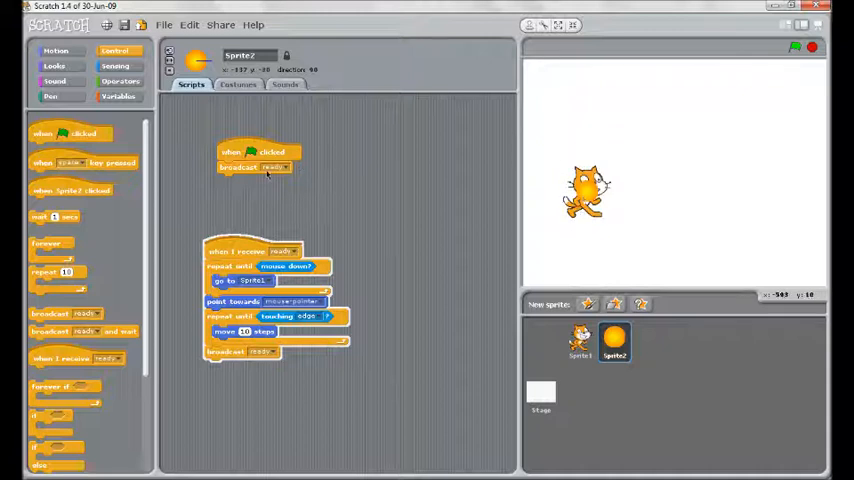
pyautogui.moveTo(195, 383)
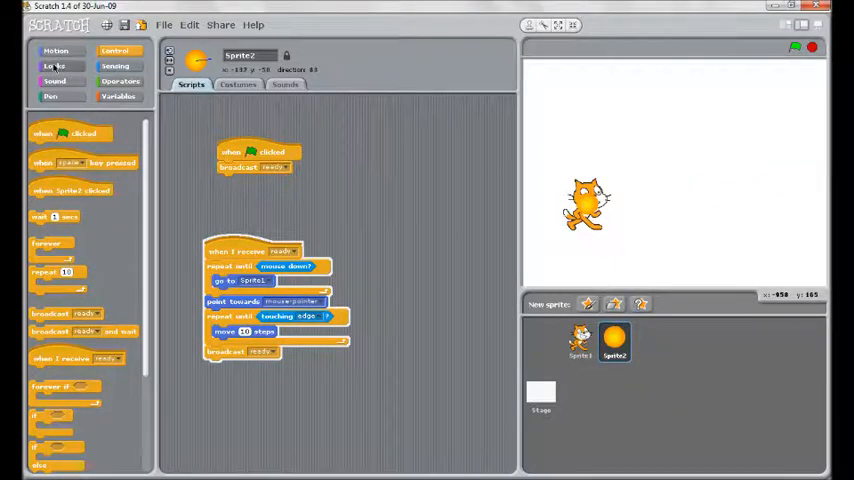
pyautogui.click(54, 65)
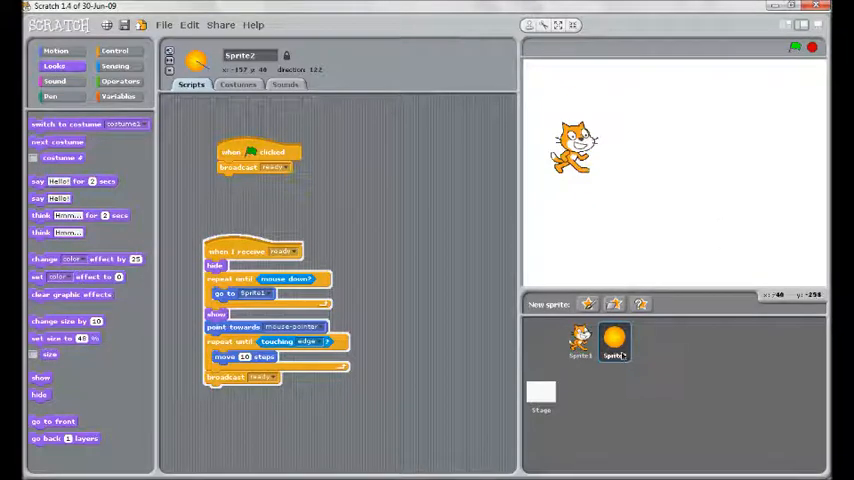
# Step: Check the fireball's costumes, then return to its scripts
pyautogui.click(238, 84)
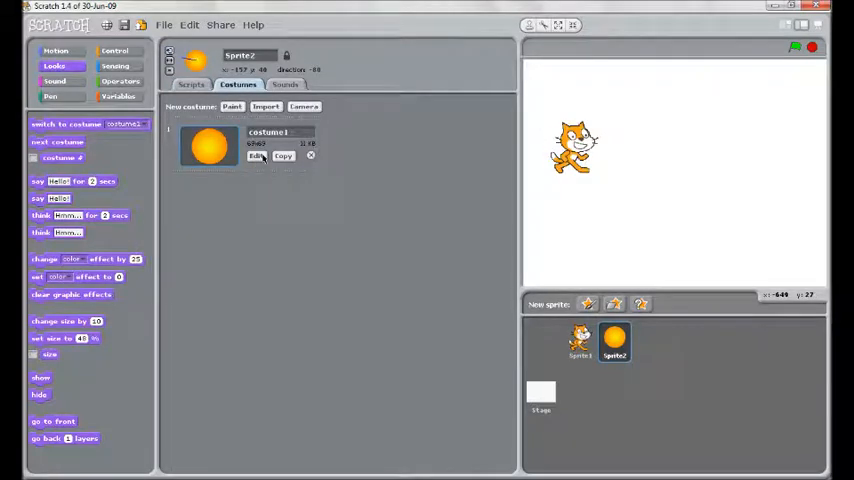
pyautogui.click(191, 84)
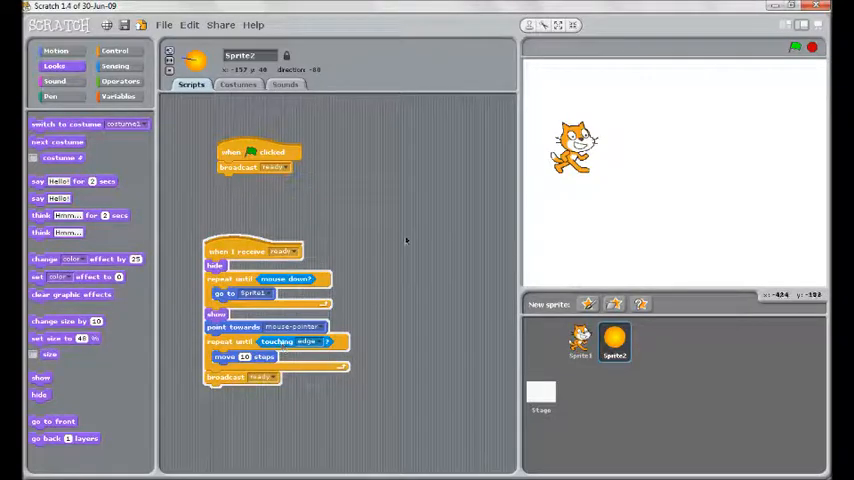
pyautogui.moveTo(793, 95)
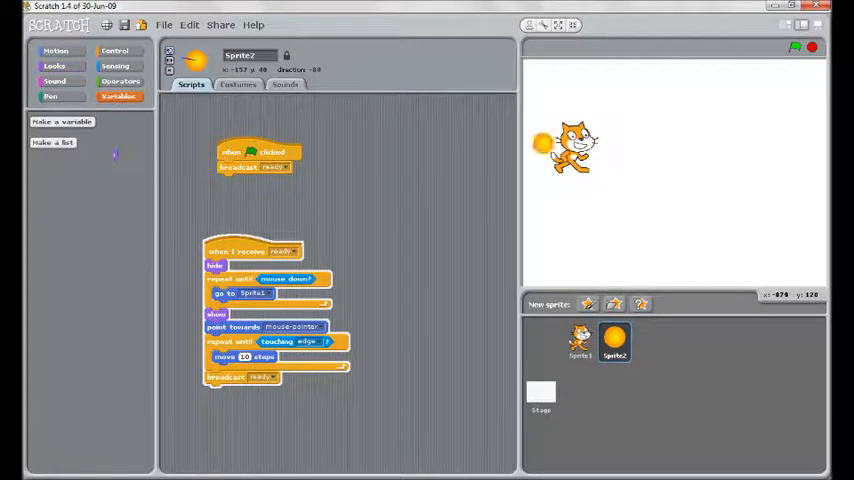
# Step: Create a new variable named score
pyautogui.click(62, 121)
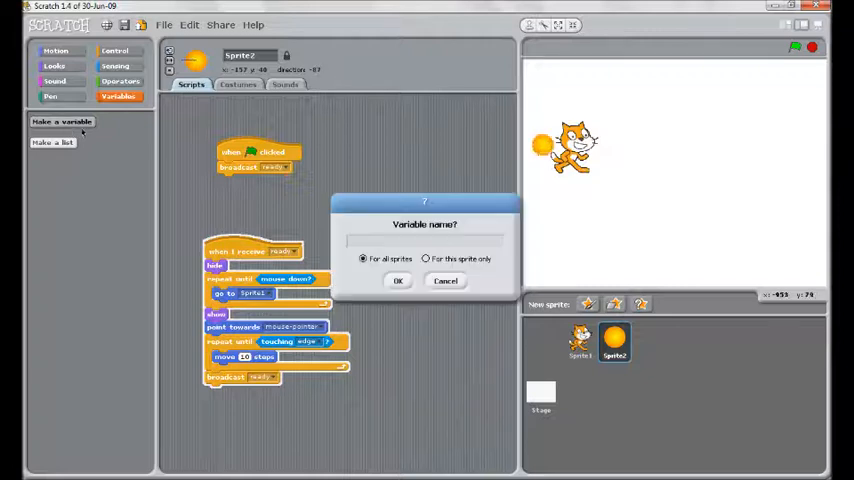
pyautogui.write('sca')
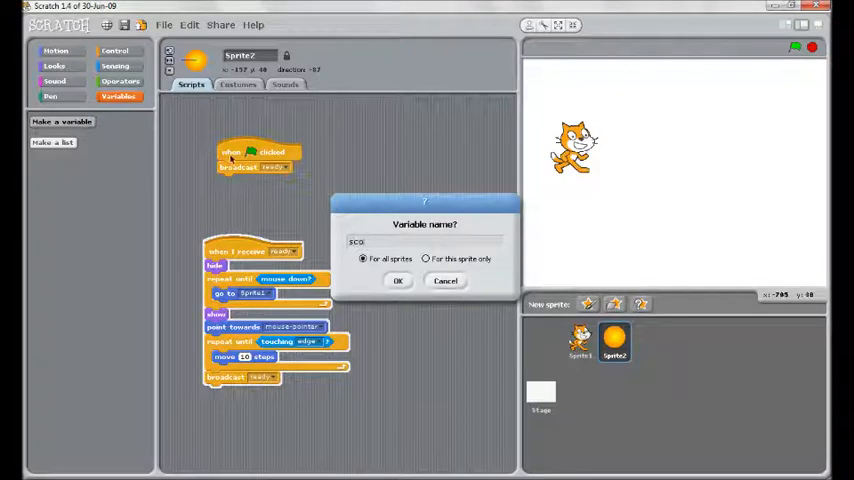
pyautogui.click(398, 280)
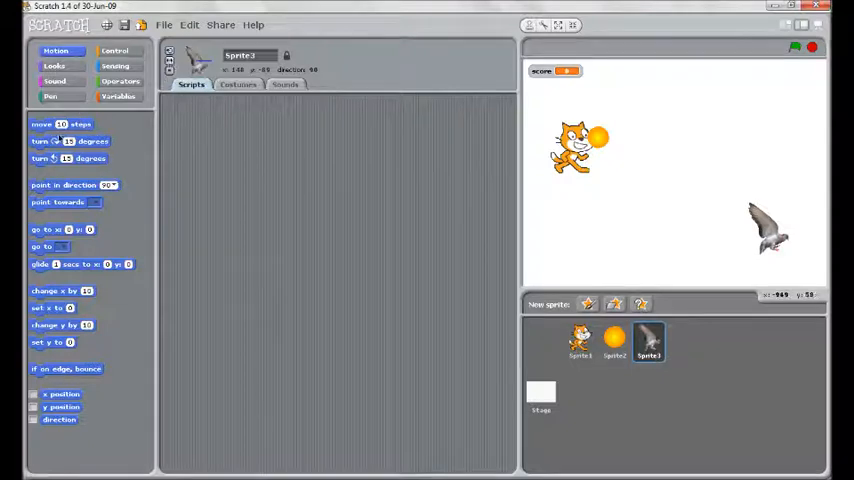
# Step: Start the bird's green-flag script with 'point in direction 0' so it faces up
pyautogui.moveTo(73, 184); pyautogui.dragTo(218, 196)
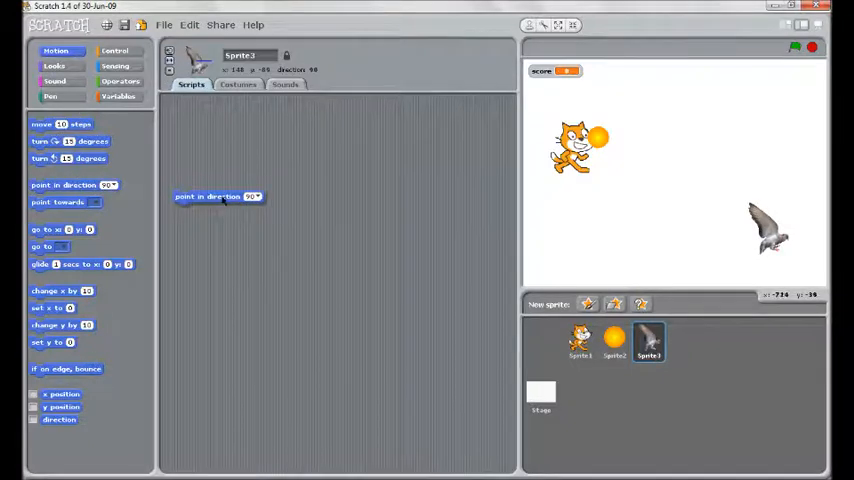
pyautogui.click(114, 51)
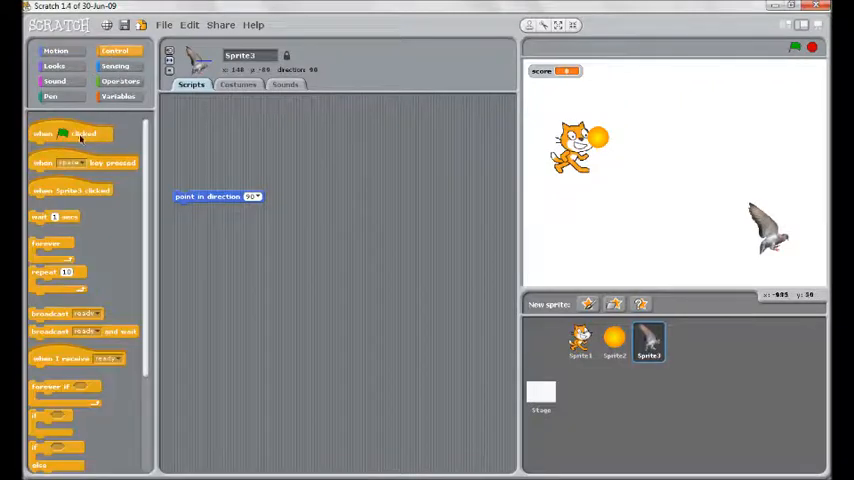
pyautogui.moveTo(65, 133); pyautogui.dragTo(244, 151)
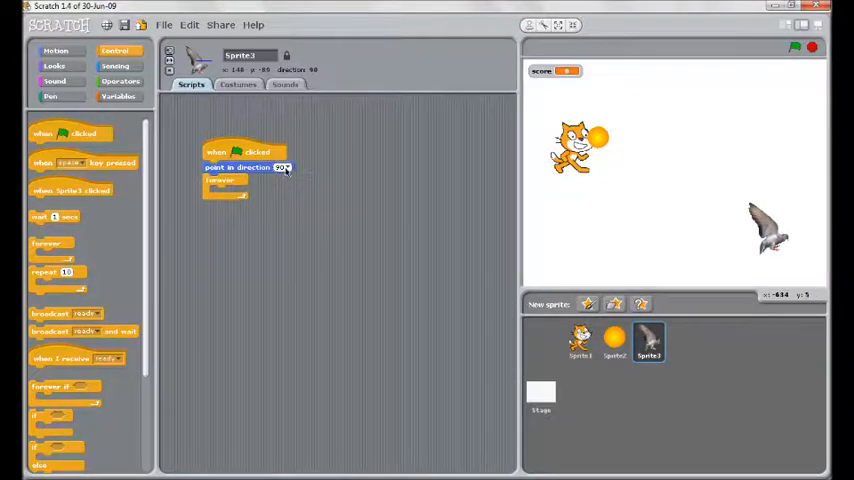
pyautogui.click(281, 167)
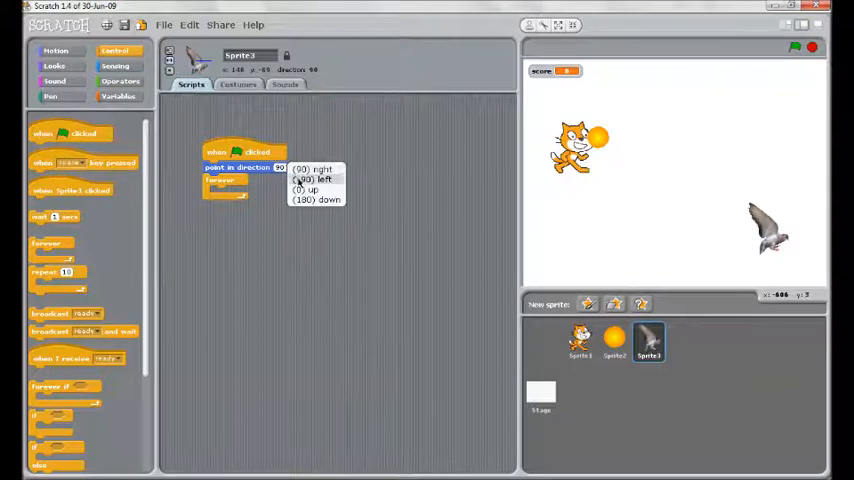
pyautogui.click(305, 189)
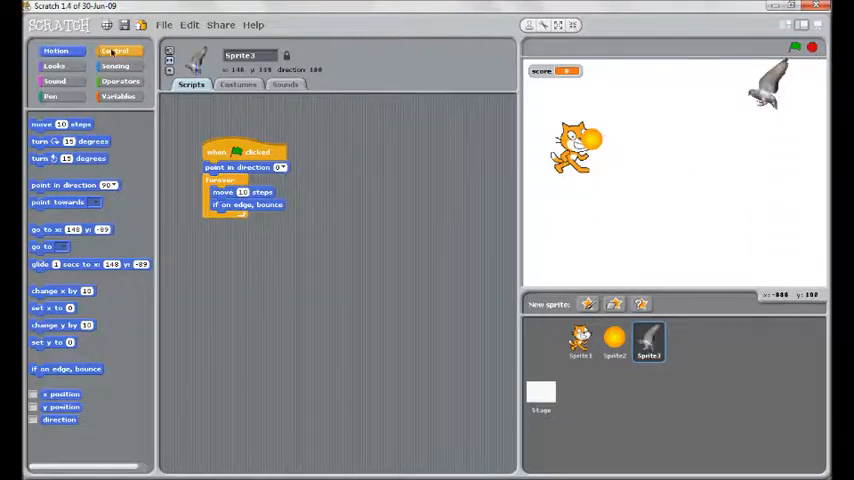
# Step: Build the bird's scoring loop using an 'if touching Sprite2?' check
pyautogui.click(115, 51)
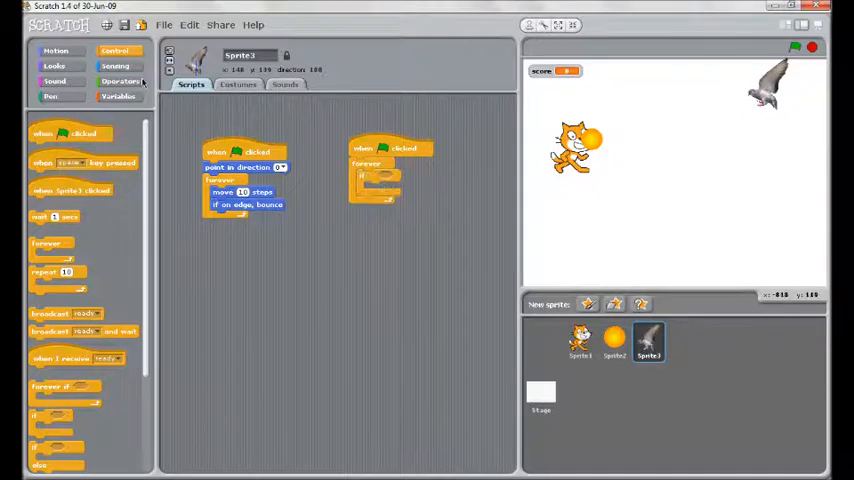
pyautogui.click(115, 66)
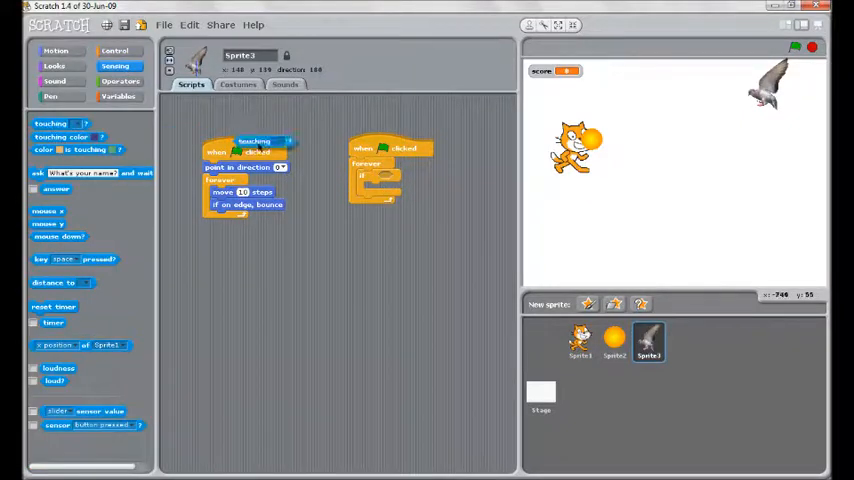
pyautogui.click(399, 177)
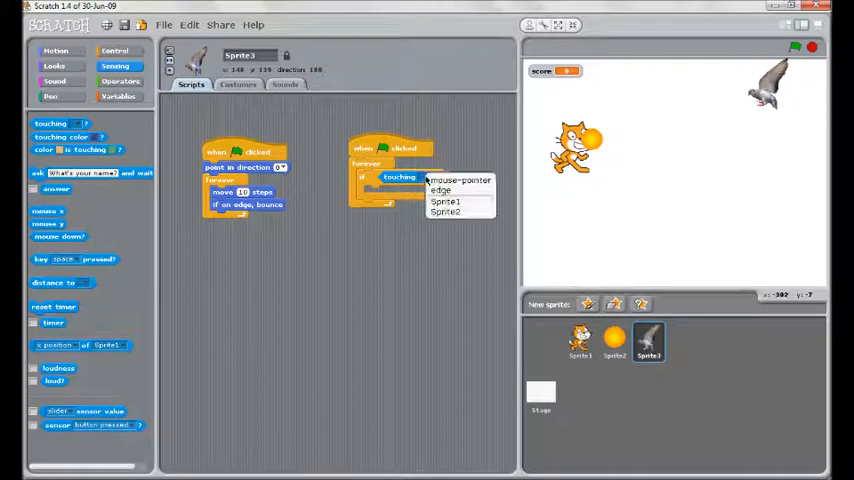
pyautogui.click(445, 211)
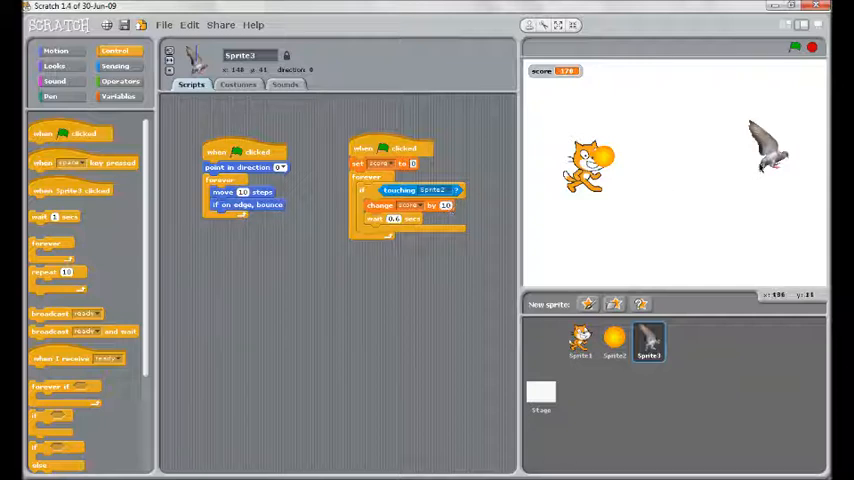
pyautogui.moveTo(805, 110)
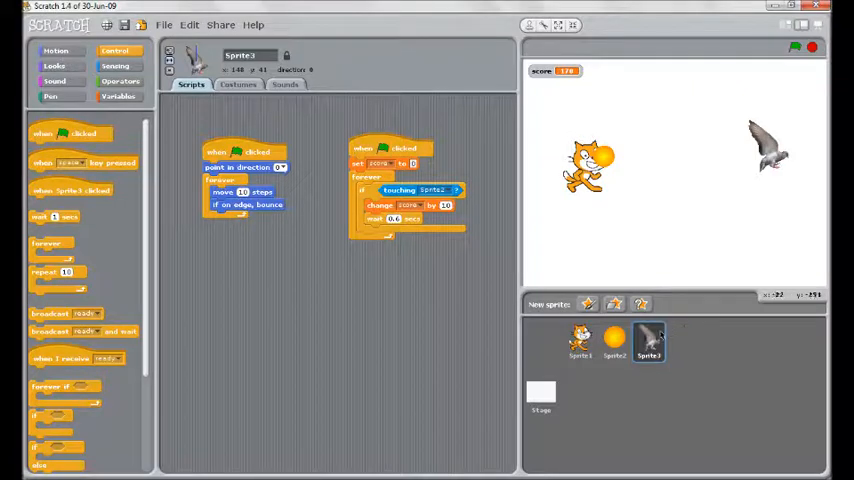
pyautogui.moveTo(468, 248)
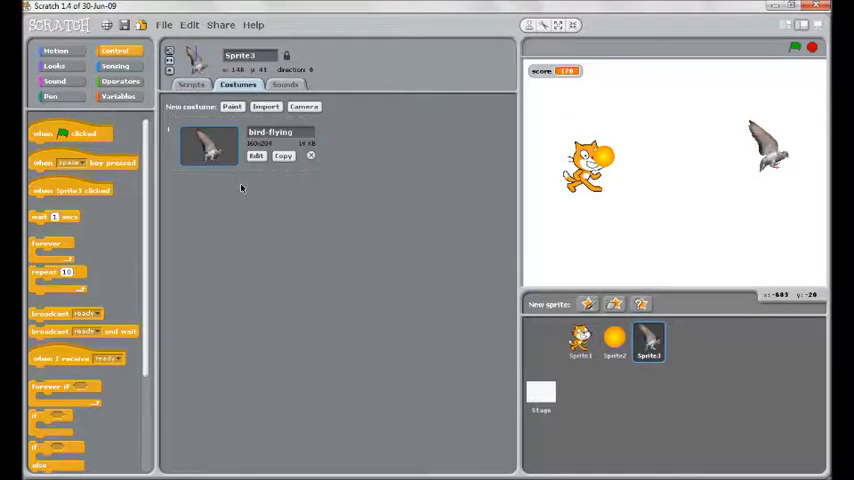
pyautogui.click(190, 84)
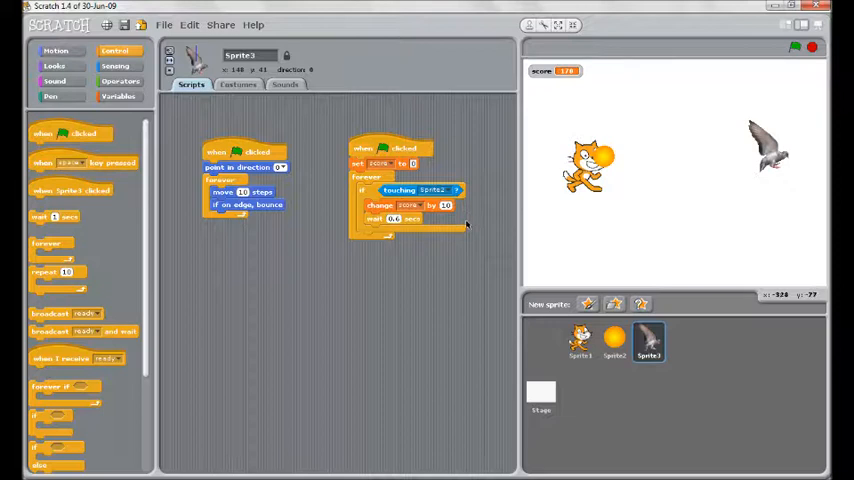
pyautogui.moveTo(403, 297)
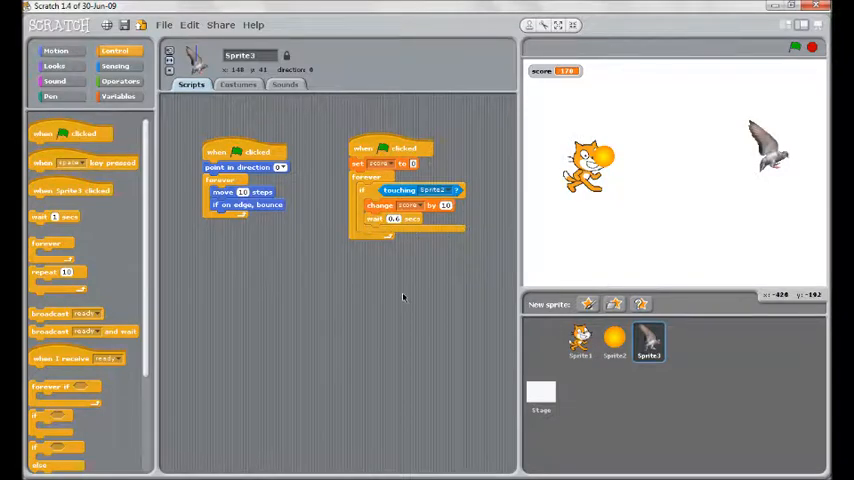